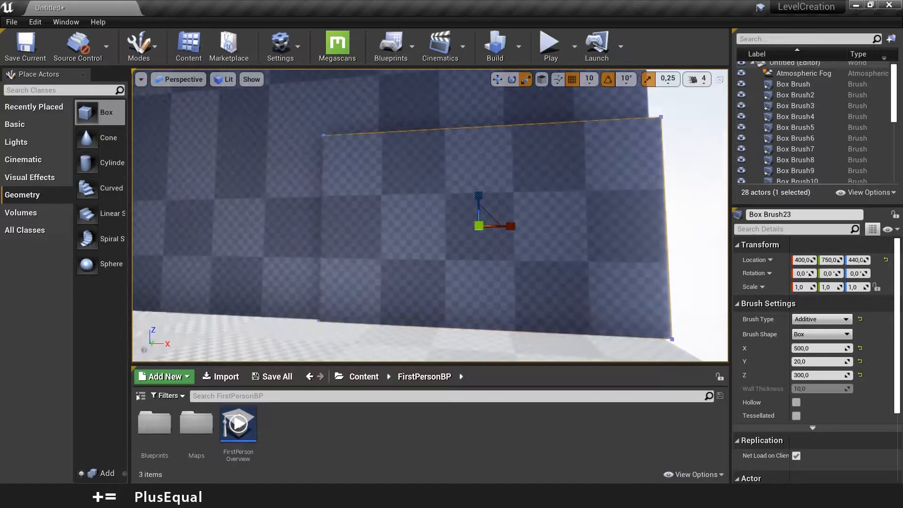
Make the wall brush a 100 by 250 subtractive box cutting a doorway
left_click(817, 347)
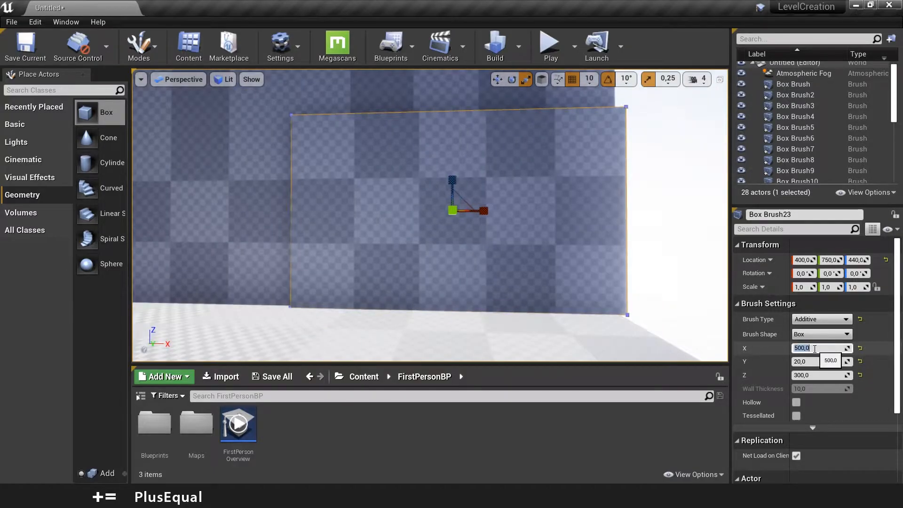
type("100.0")
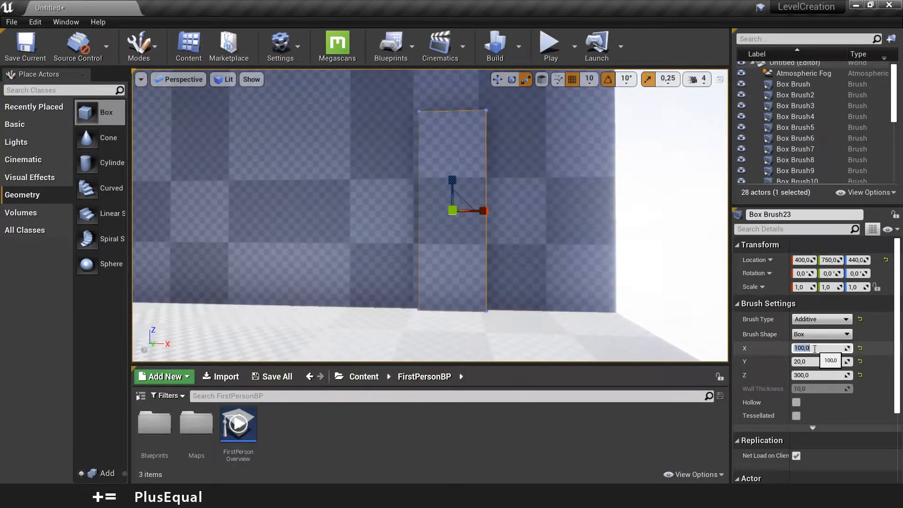
left_click(817, 375)
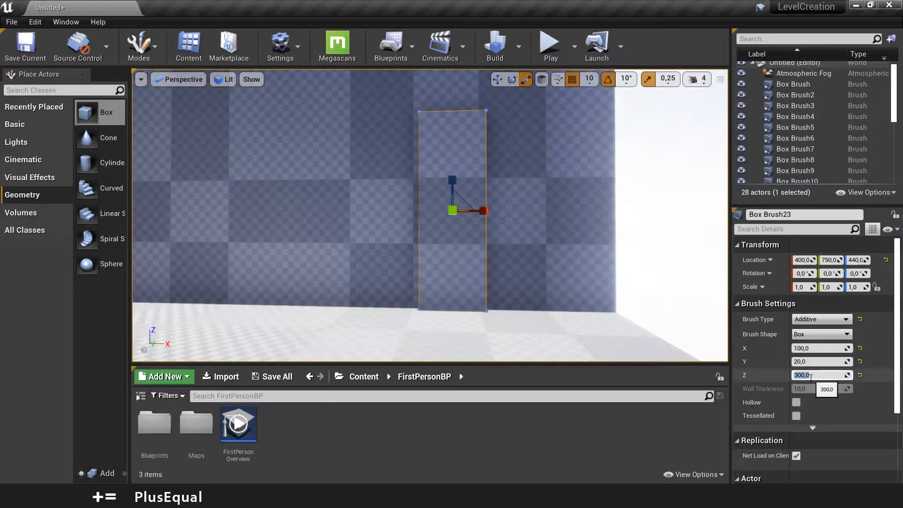
type("250.0")
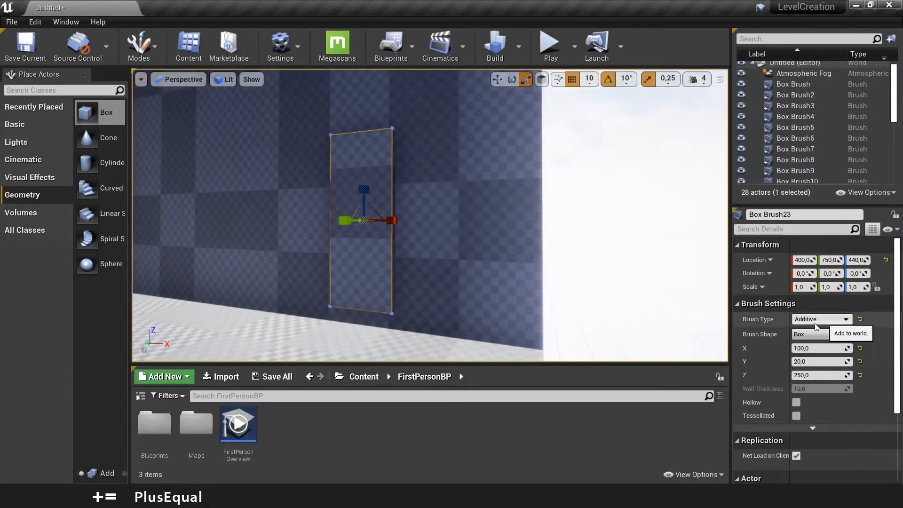
left_click(820, 318)
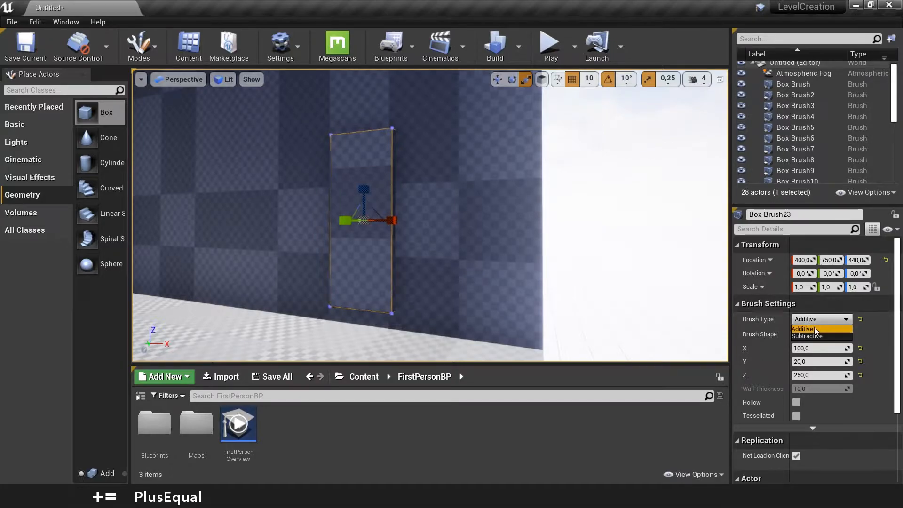
left_click(807, 336)
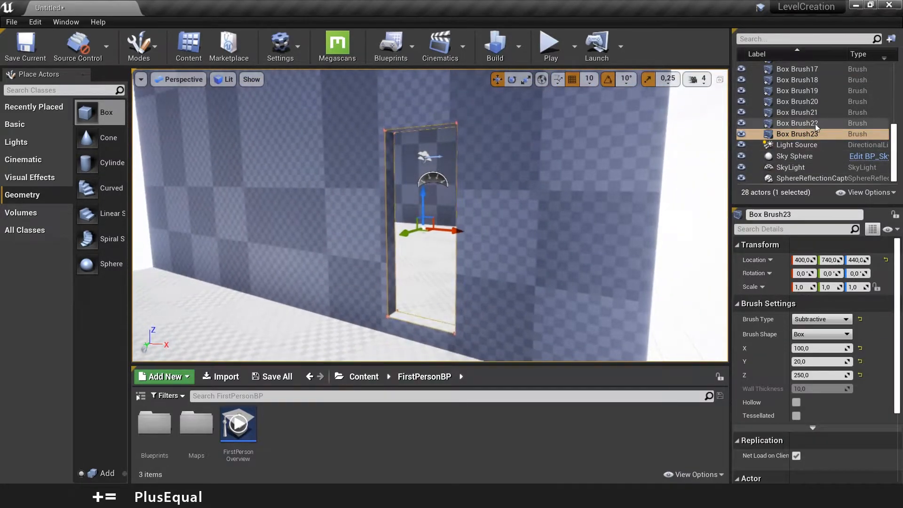
Rename the doorway brush to 'Door' and lower it so the opening reaches the floor
double_click(799, 133)
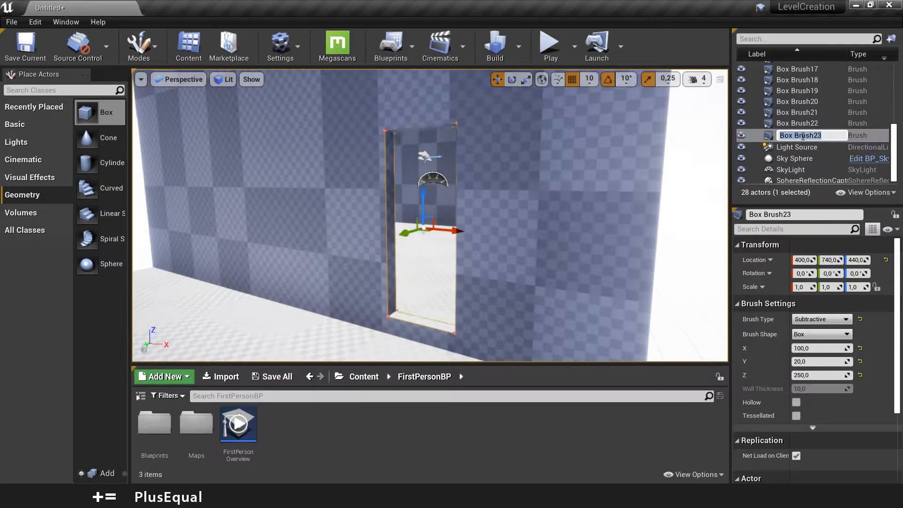
type("Door")
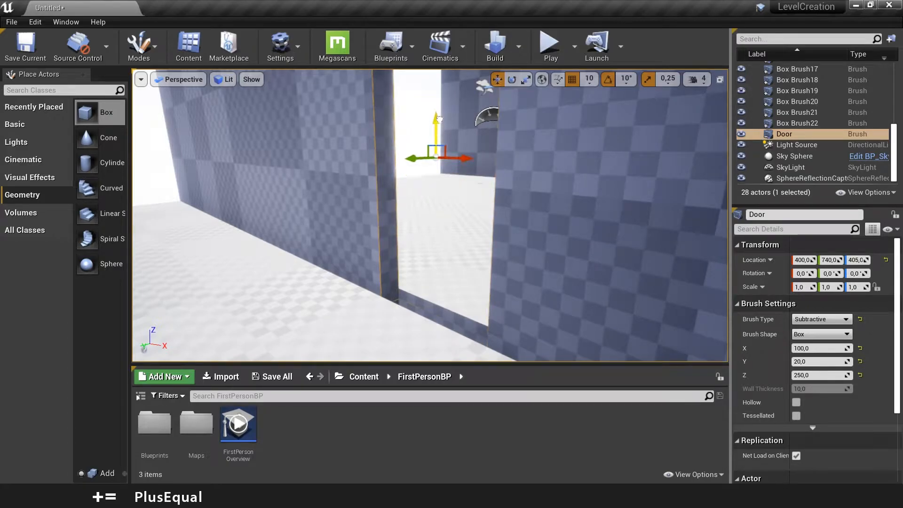
left_click_drag(436, 119, 436, 104)
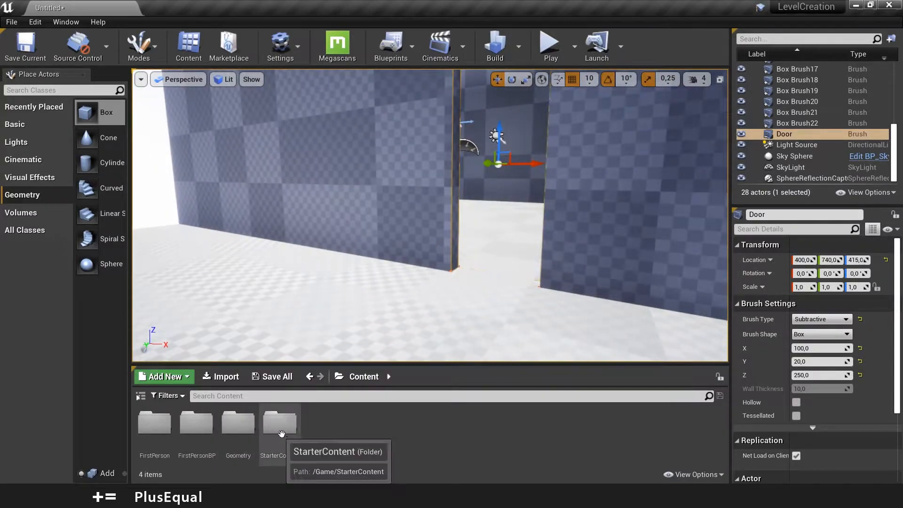
Place the StarterContent door frame prop into the doorway opening
double_click(280, 423)
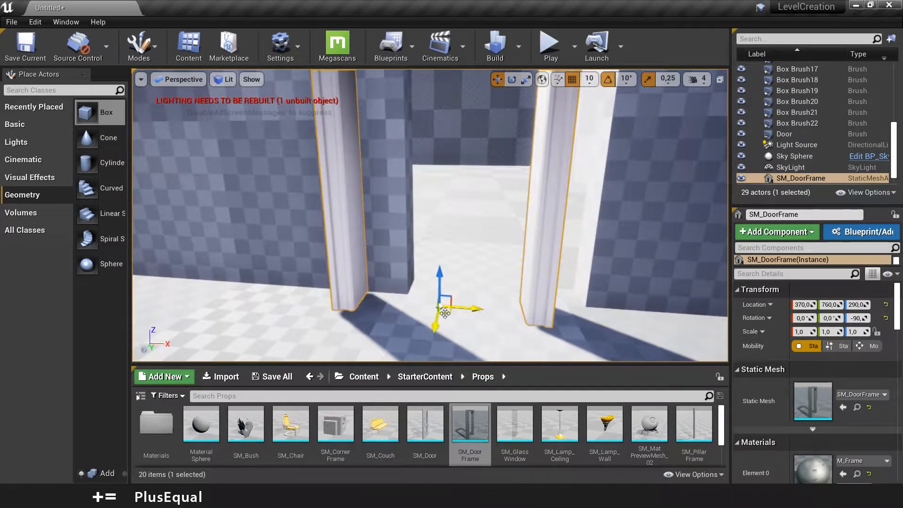
left_click_drag(445, 310, 493, 293)
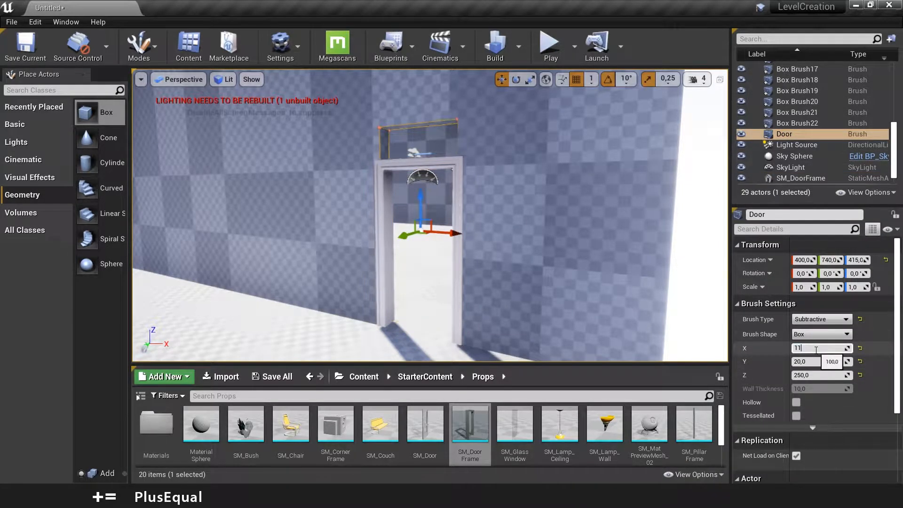
Set the Door brush width to 110 to fit inside the frame
type("110.0")
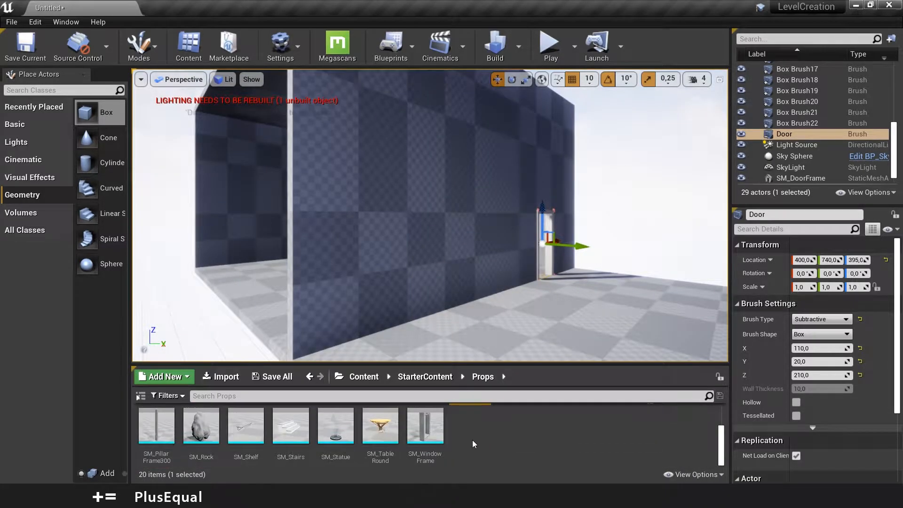
mouse_move(424, 426)
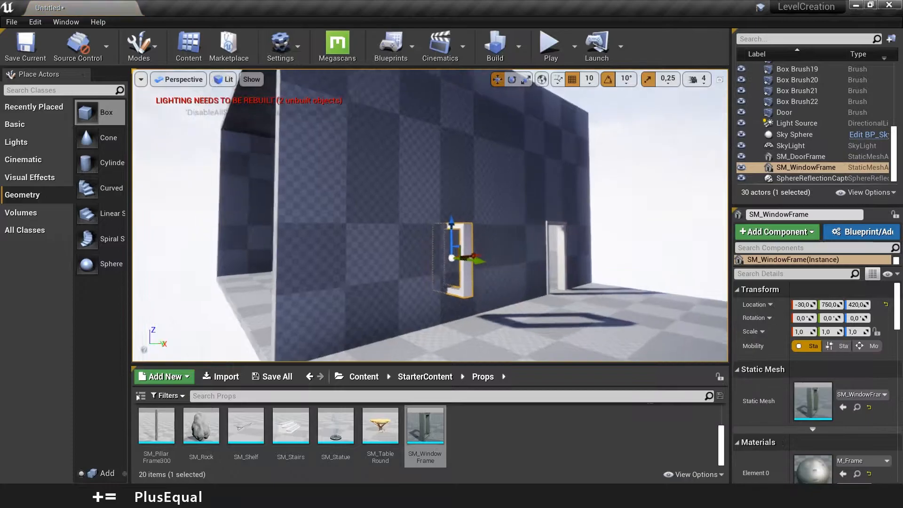
Place SM_WindowFrame from the Props folder onto the side wall
left_click_drag(466, 259, 496, 230)
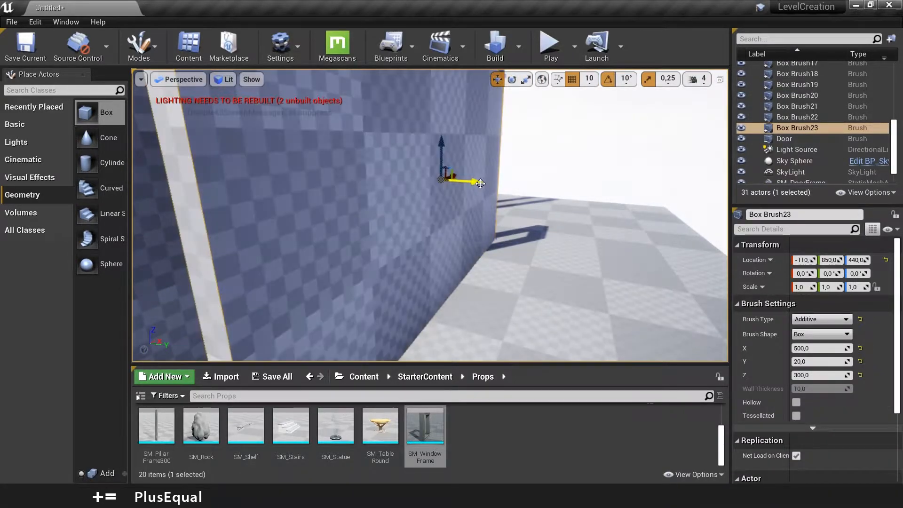
mouse_move(424, 426)
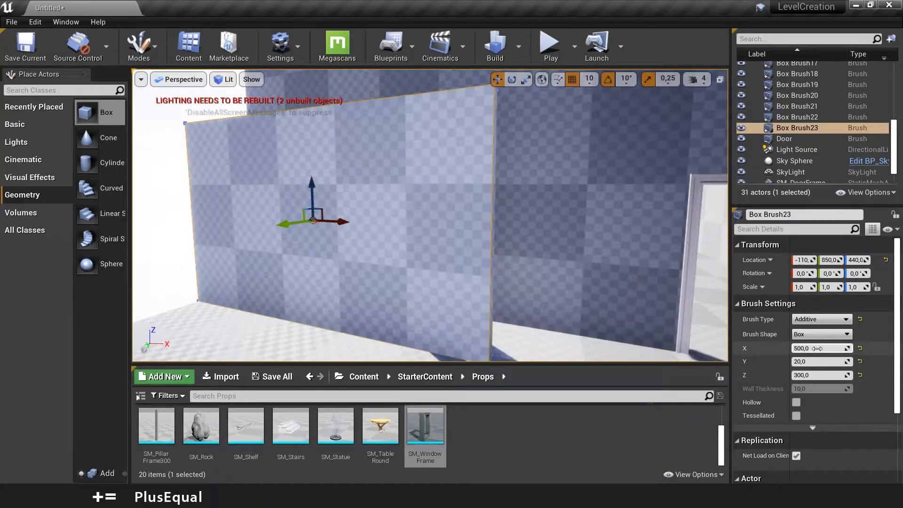
Set the new box brush's X width to 90
type("90.0")
type("140")
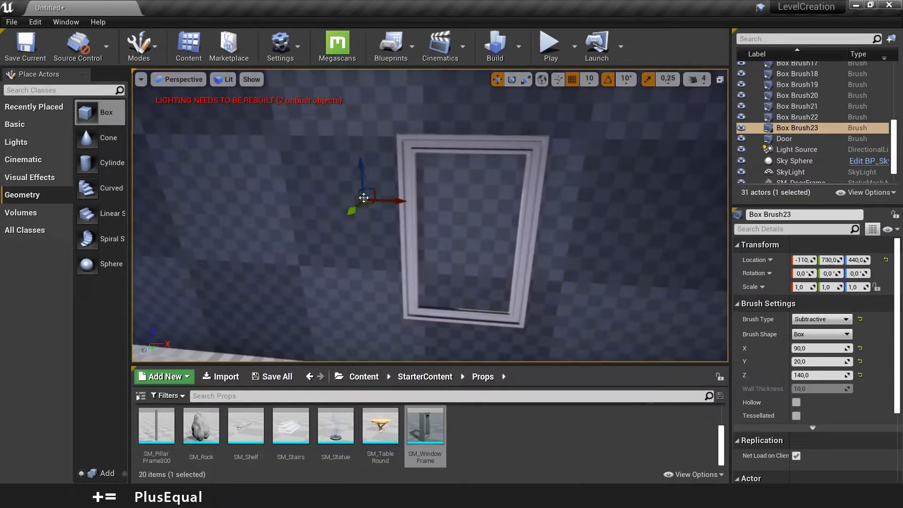
Move the 90 by 140 subtractive brush onto the window frame
left_click_drag(363, 197, 323, 231)
type("Window")
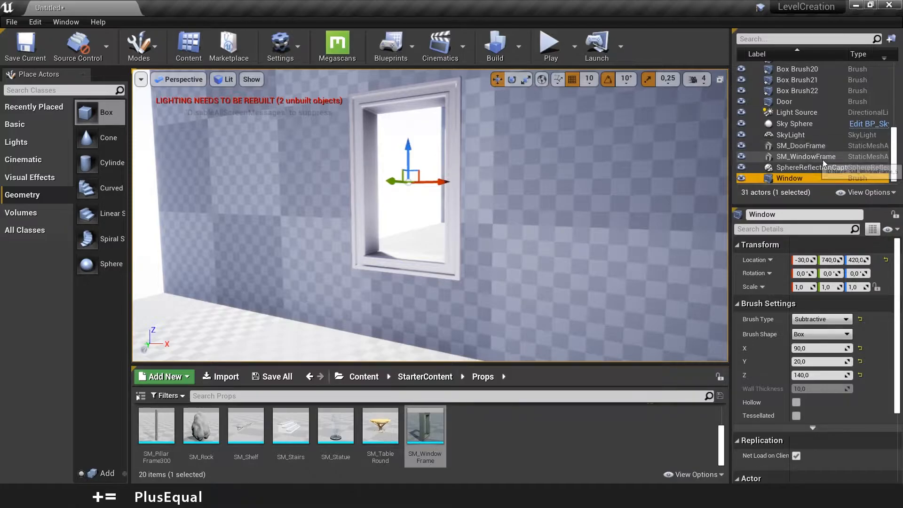
Select SM_WindowFrame together with the Window brush in the World Outliner
left_click(806, 157)
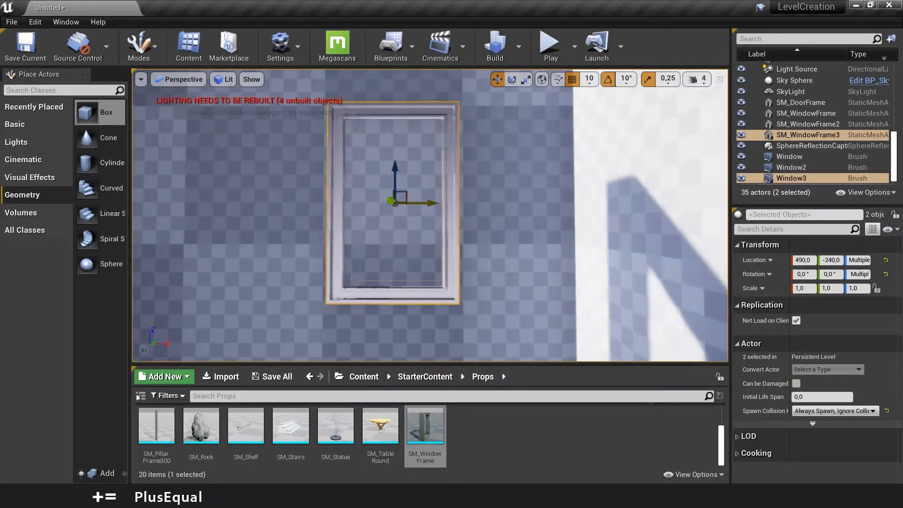
Slide the duplicated window and frame along the wall into position
left_click_drag(421, 201, 392, 201)
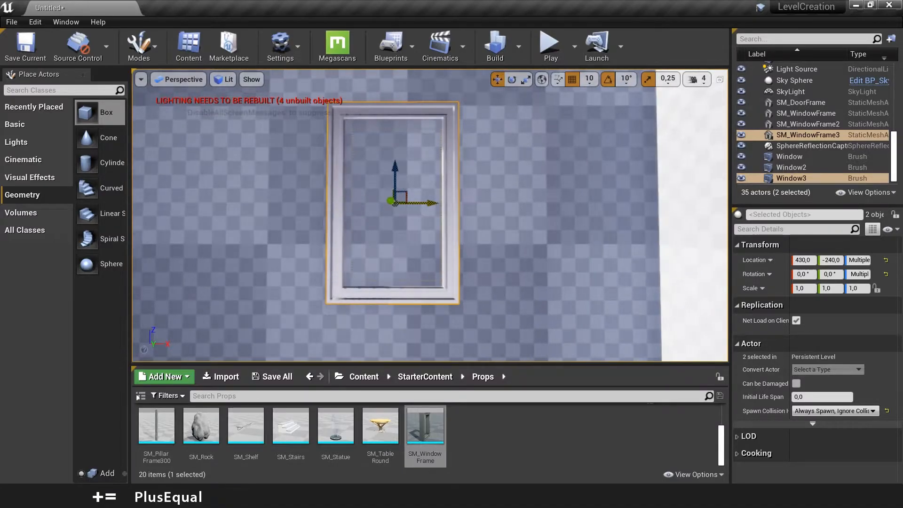
left_click_drag(428, 201, 438, 200)
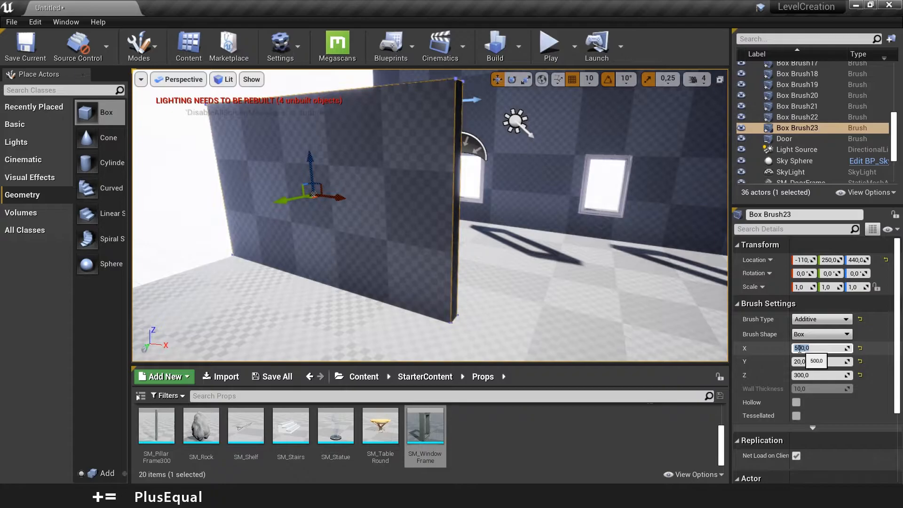
Set the upper-level wall brush's X length to 700
type("700.0")
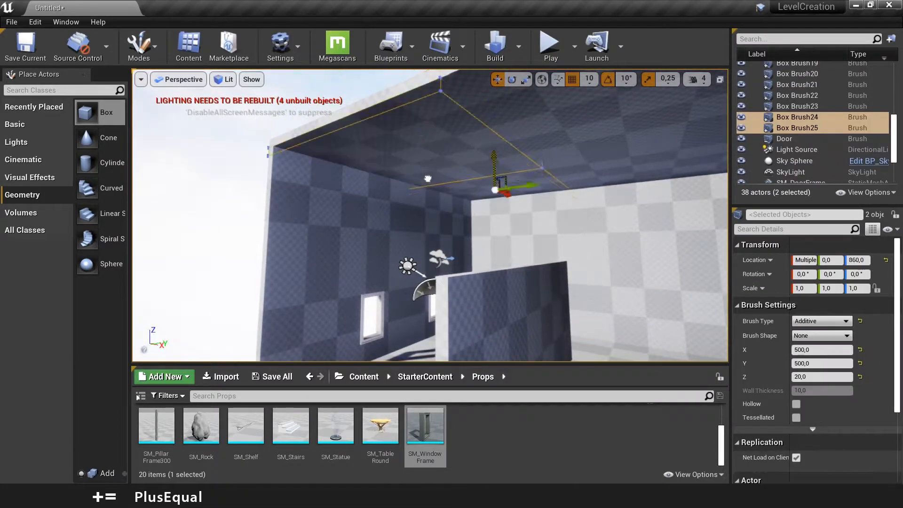
Lower Box Brush24 and 25 to Location Z 500 as the upper floor slabs
left_click_drag(503, 173, 495, 250)
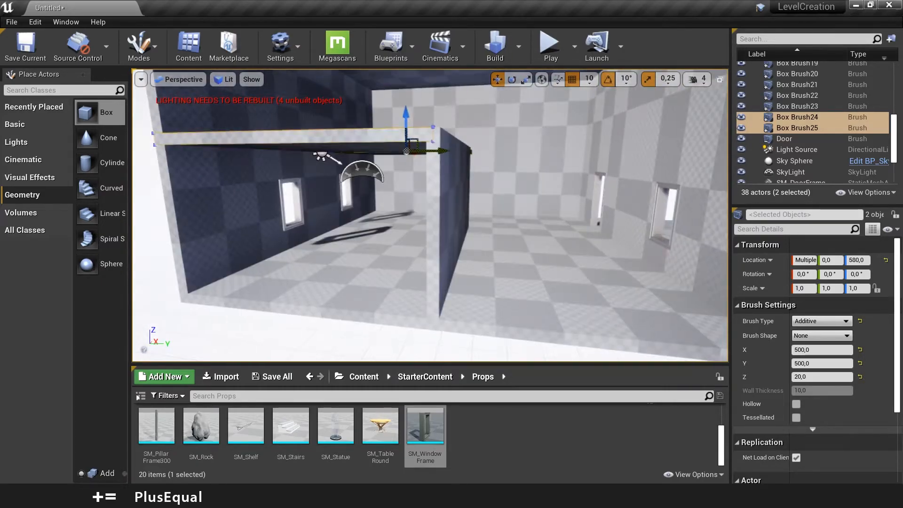
left_click_drag(429, 219, 429, 172)
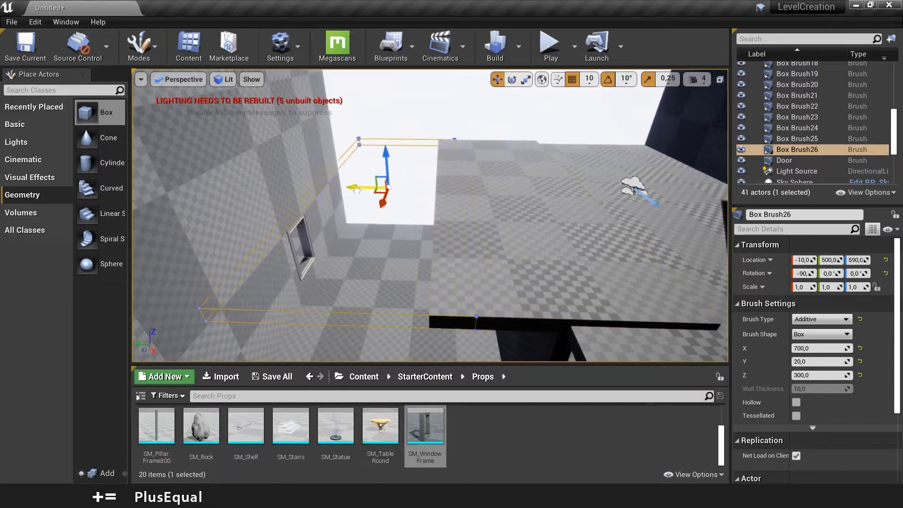
Move Box Brush26 into place at Y 410, Z 580 and switch to Geometry editing mode
left_click_drag(354, 189, 353, 92)
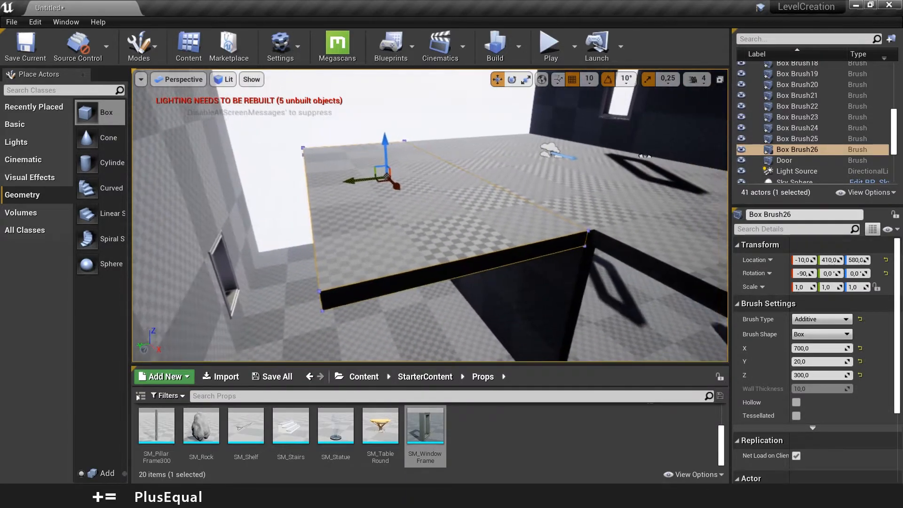
left_click(139, 46)
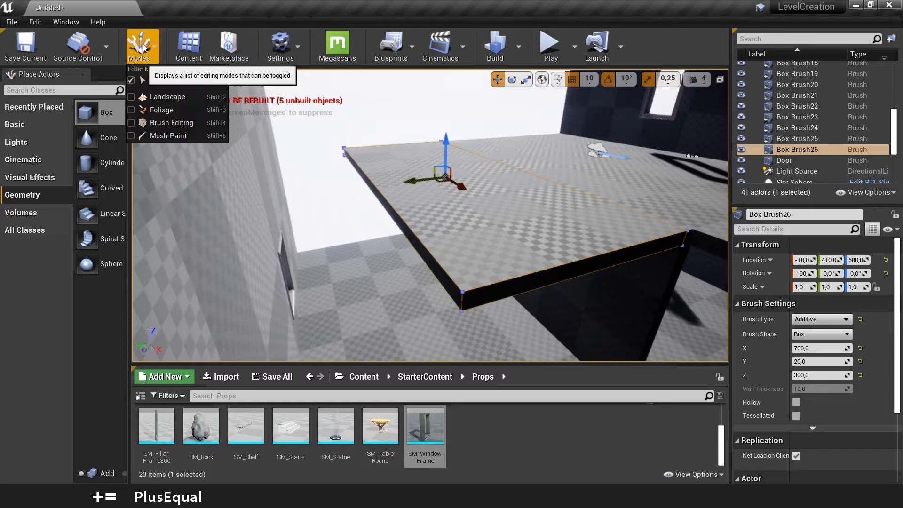
left_click(172, 122)
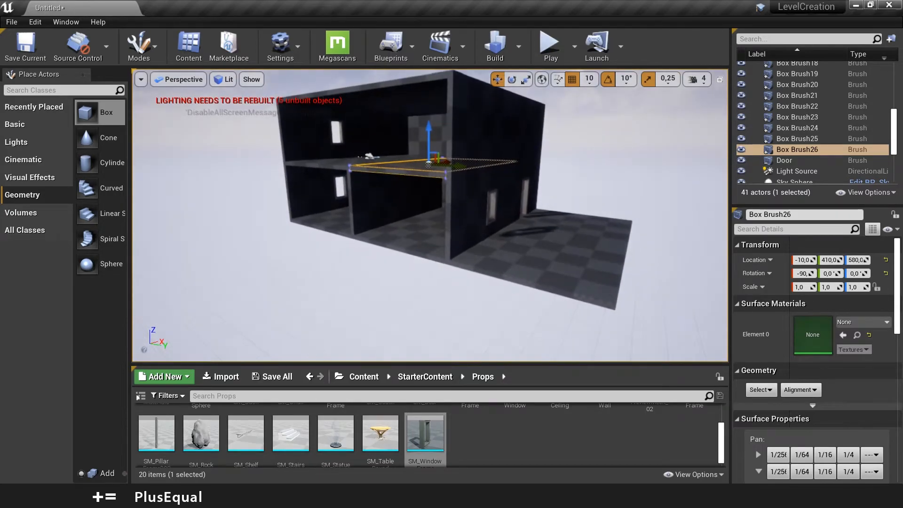
Run Build Lighting Only from the Build dropdown to clear the lighting warning
left_click(494, 46)
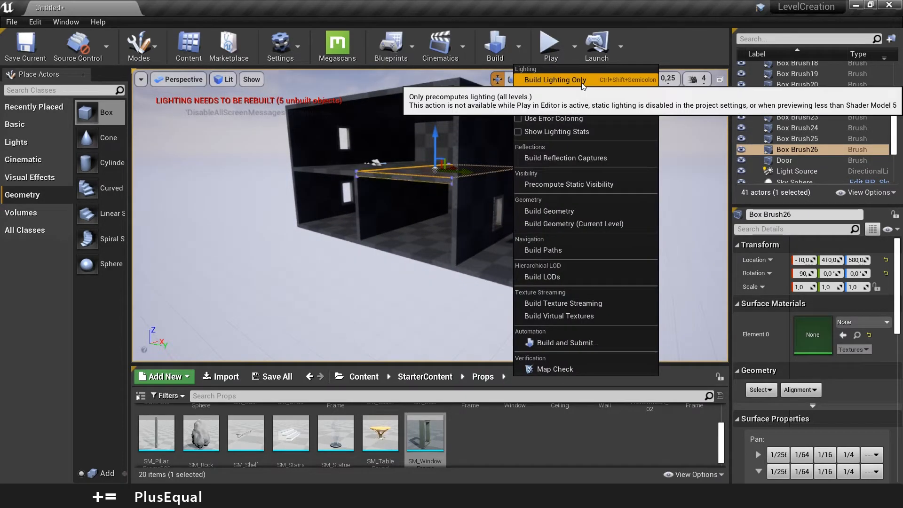
left_click(555, 79)
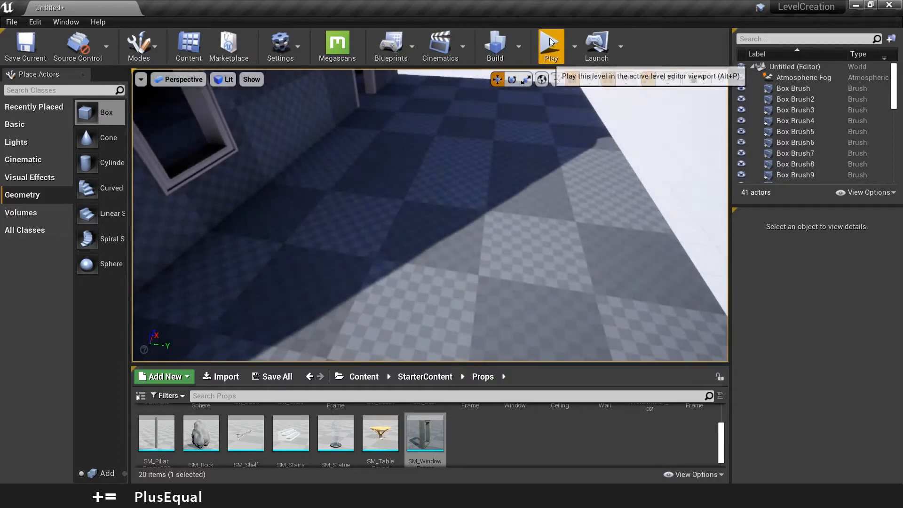
Play-test the level by walking through the doorway, then stop the session
left_click(549, 46)
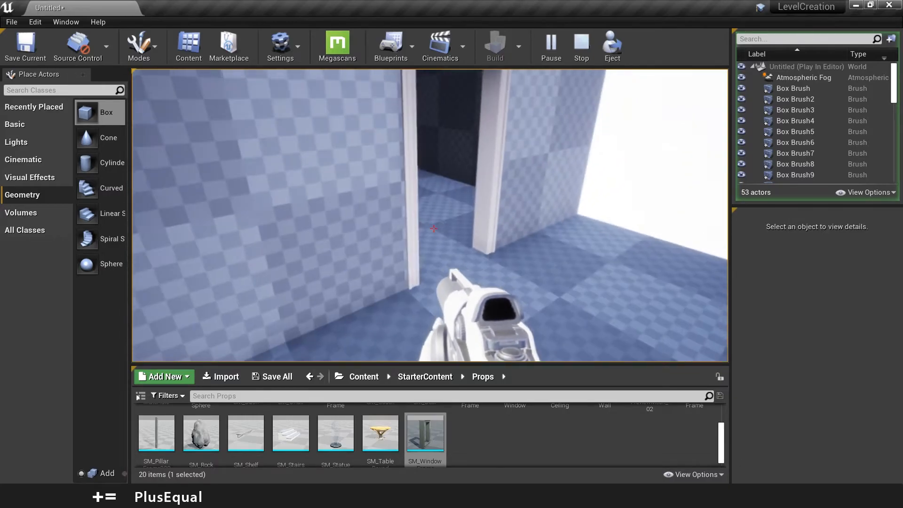
left_click(580, 46)
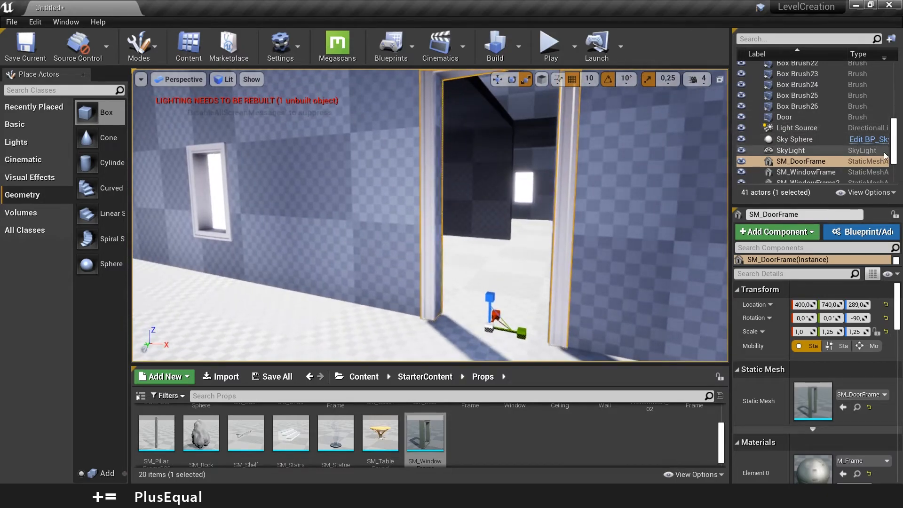
Set the Door brush's X size to 120 in the Details panel
left_click(784, 118)
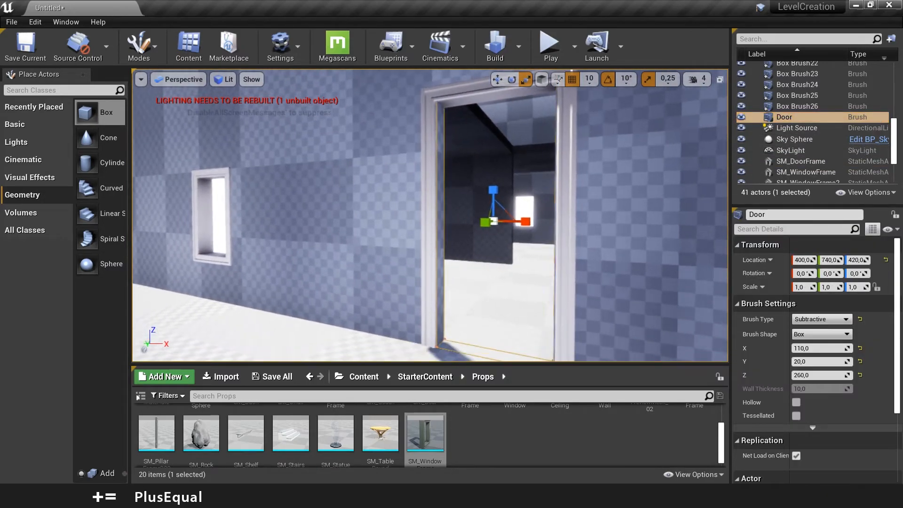
left_click(820, 348)
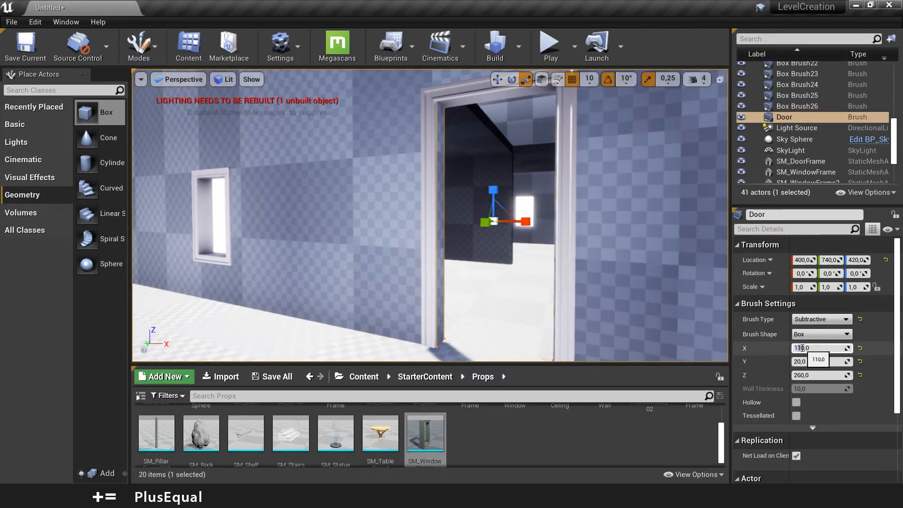
type("120,0")
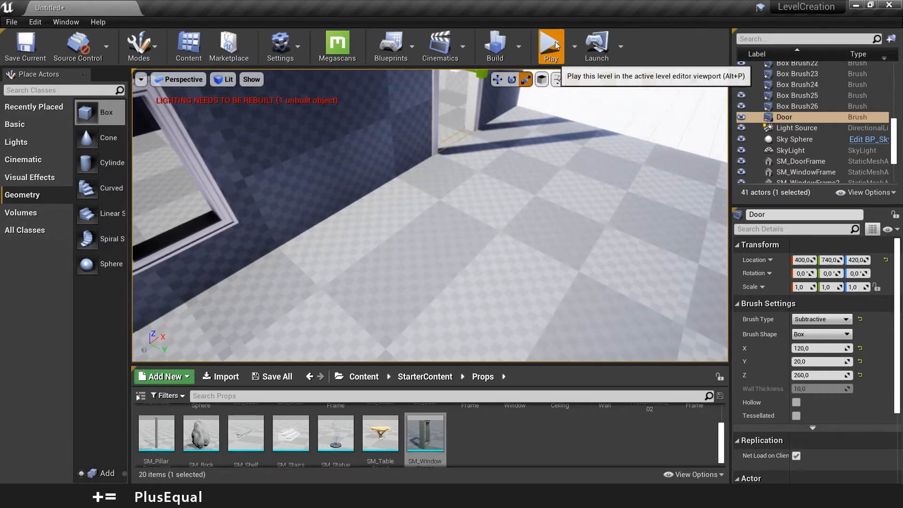
left_click(550, 46)
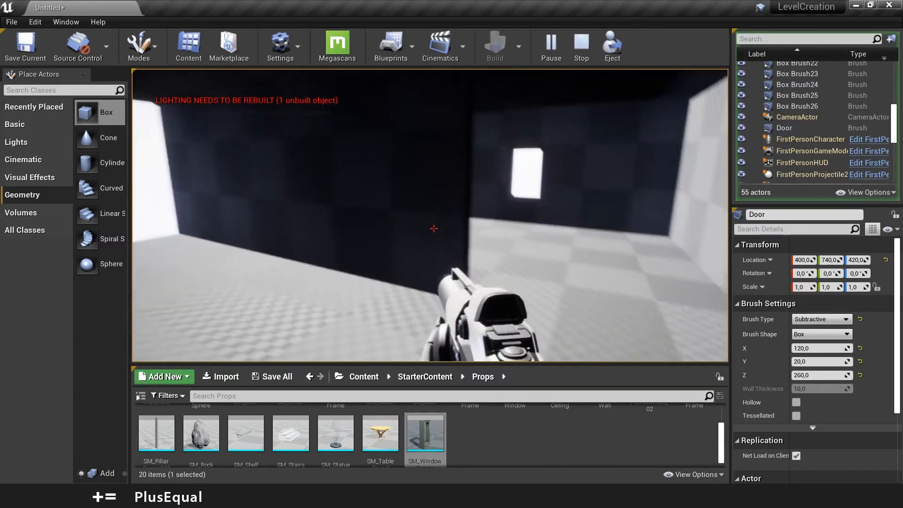
left_click(580, 46)
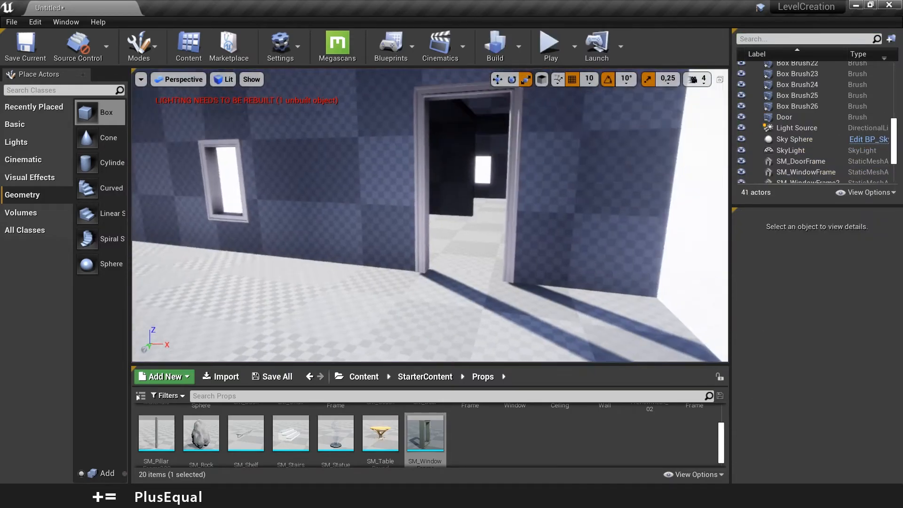
Run Build Lighting Only again so no unbuilt objects remain
left_click(493, 46)
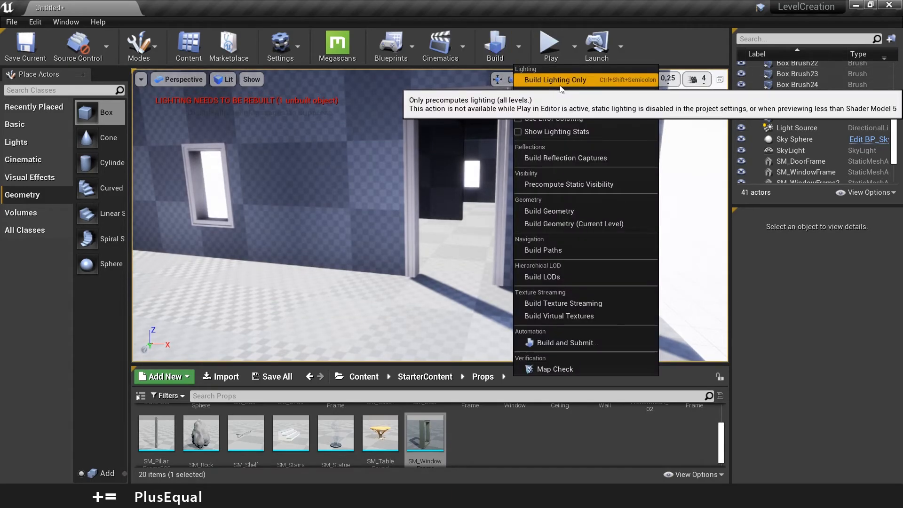
left_click(555, 79)
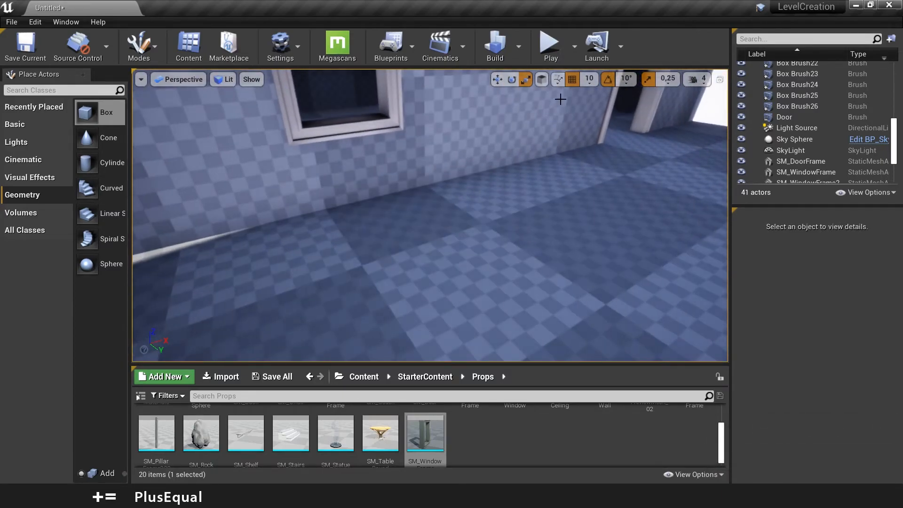
Start a play-in-editor session to walk the lit house in first person
left_click(549, 46)
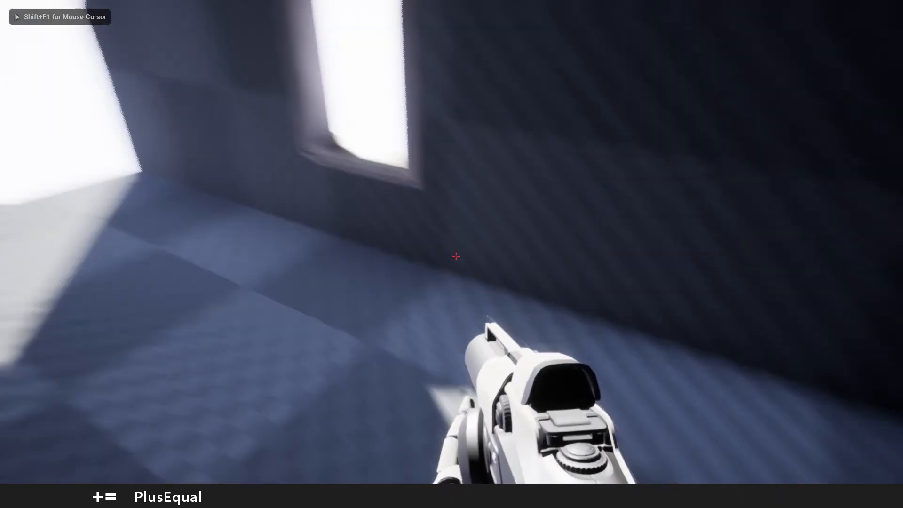
mouse_move(451, 254)
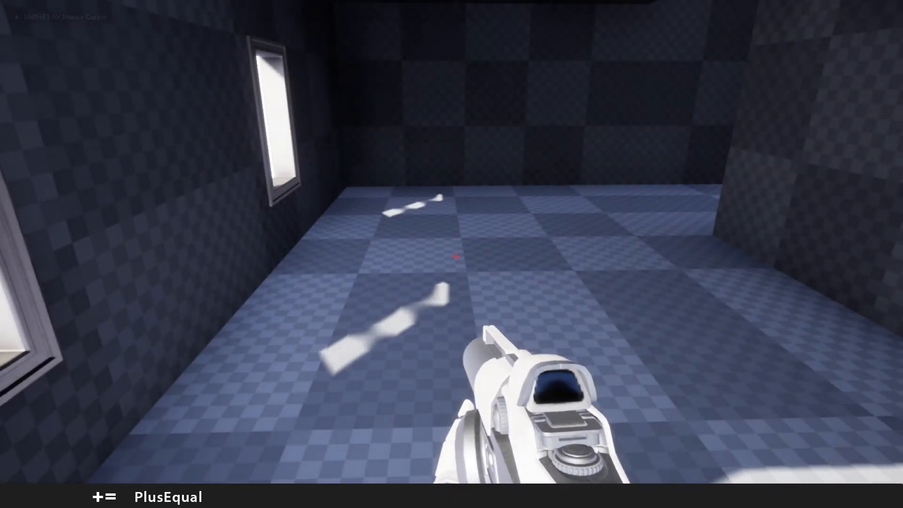